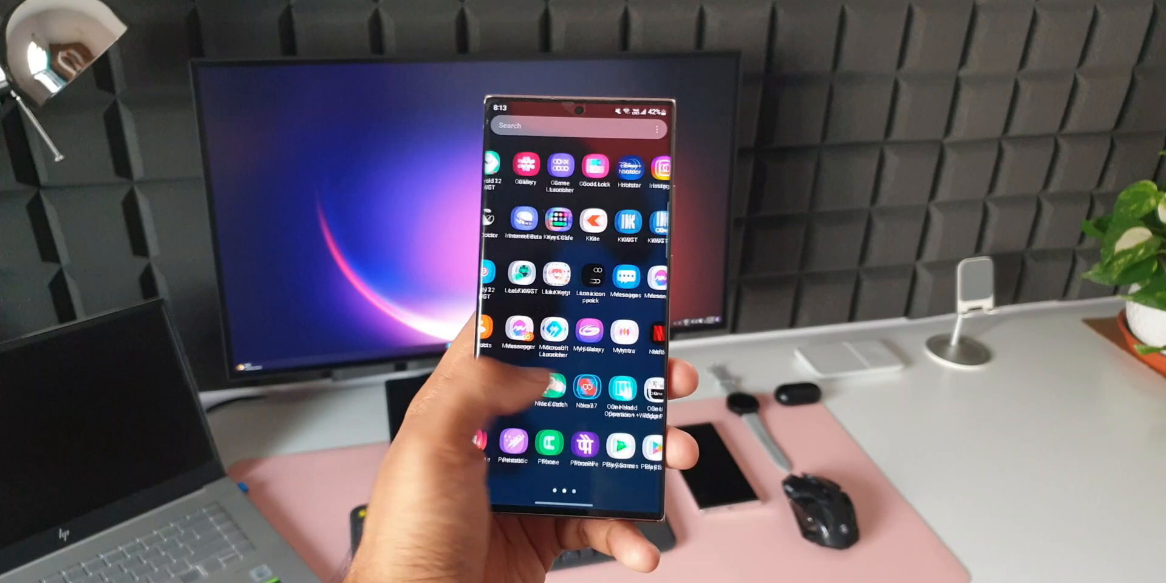
{"action": "scroll", "scroll_direction": "left", "scroll_amount": 3}
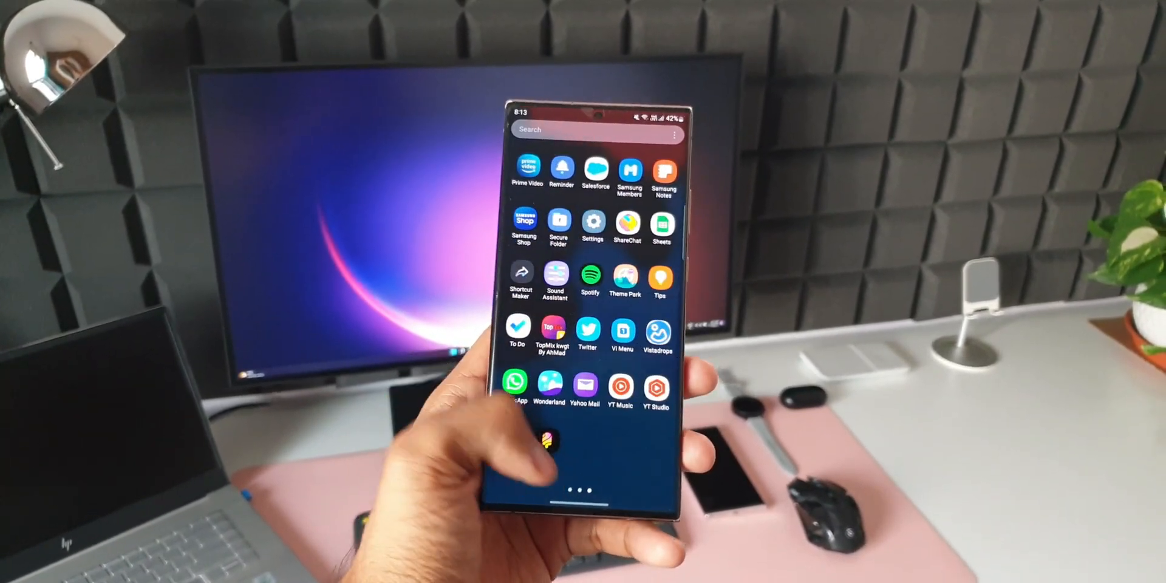